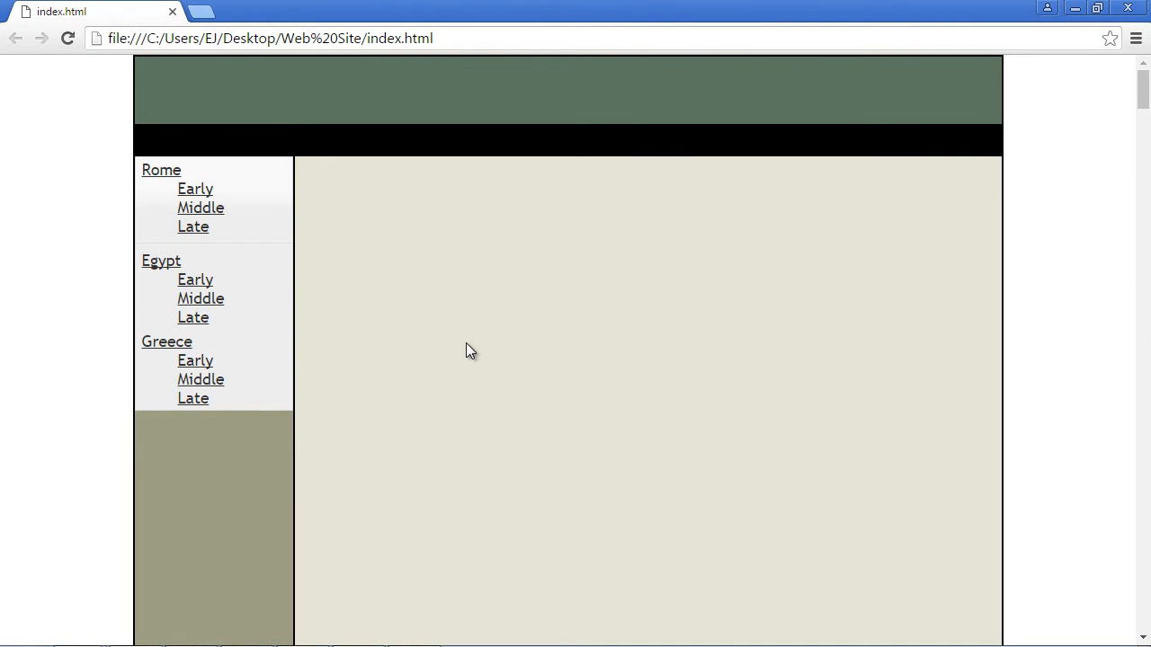
{"action": "mouse_move", "coordinate": [458, 352]}
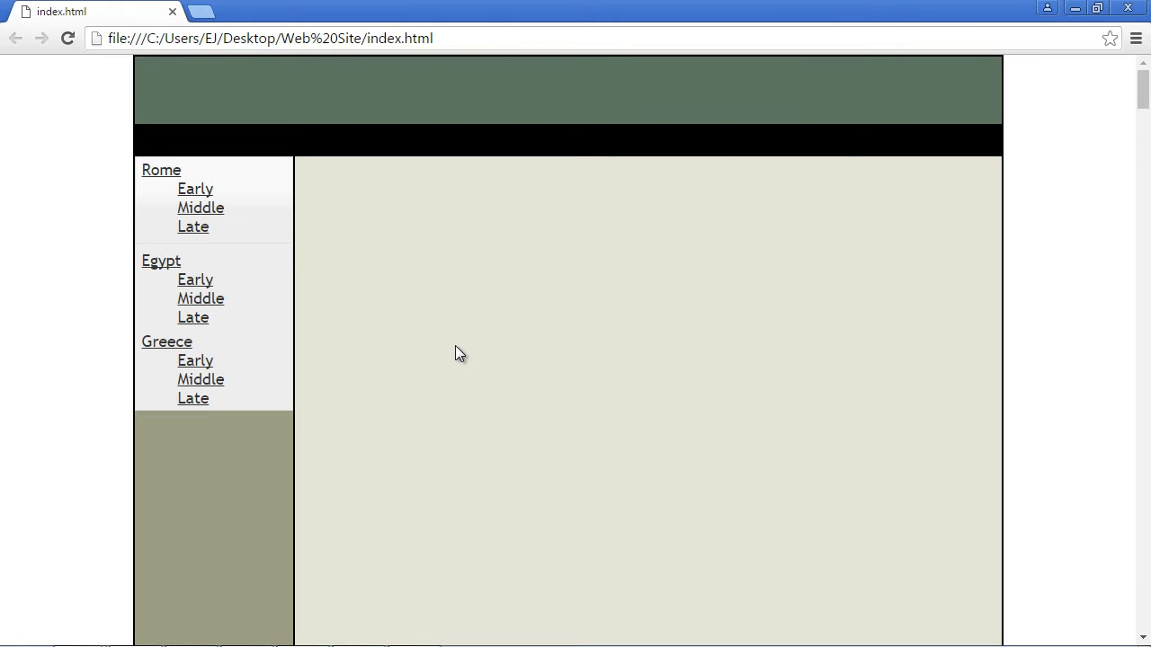
{"action": "mouse_move", "coordinate": [593, 349]}
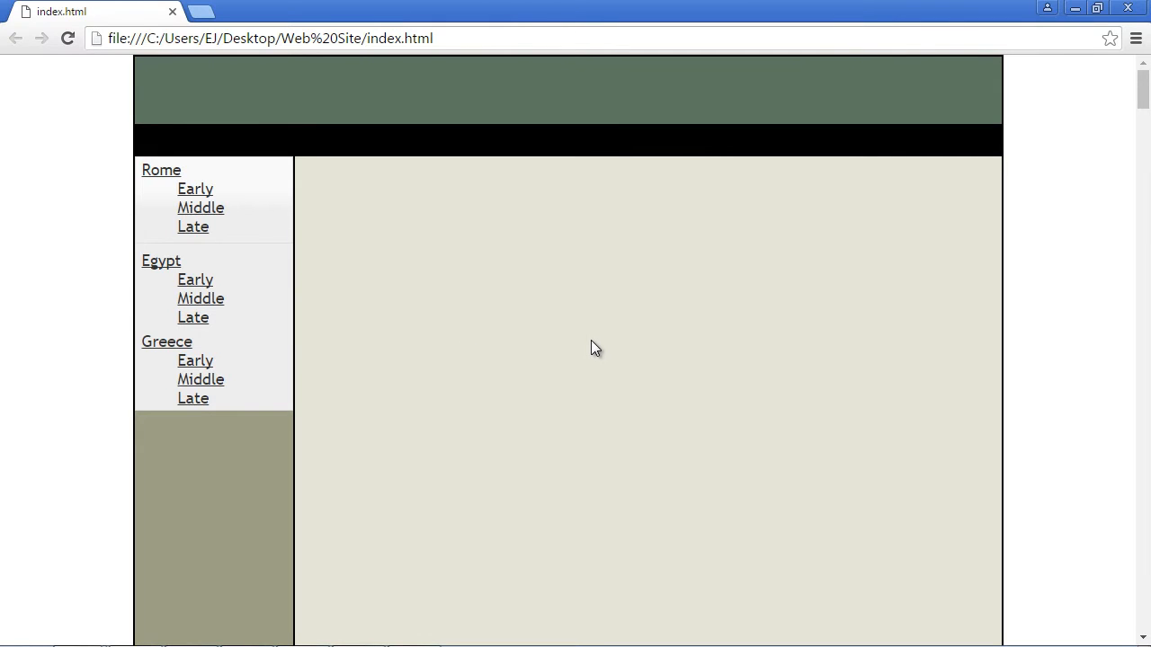
{"action": "mouse_move", "coordinate": [683, 290]}
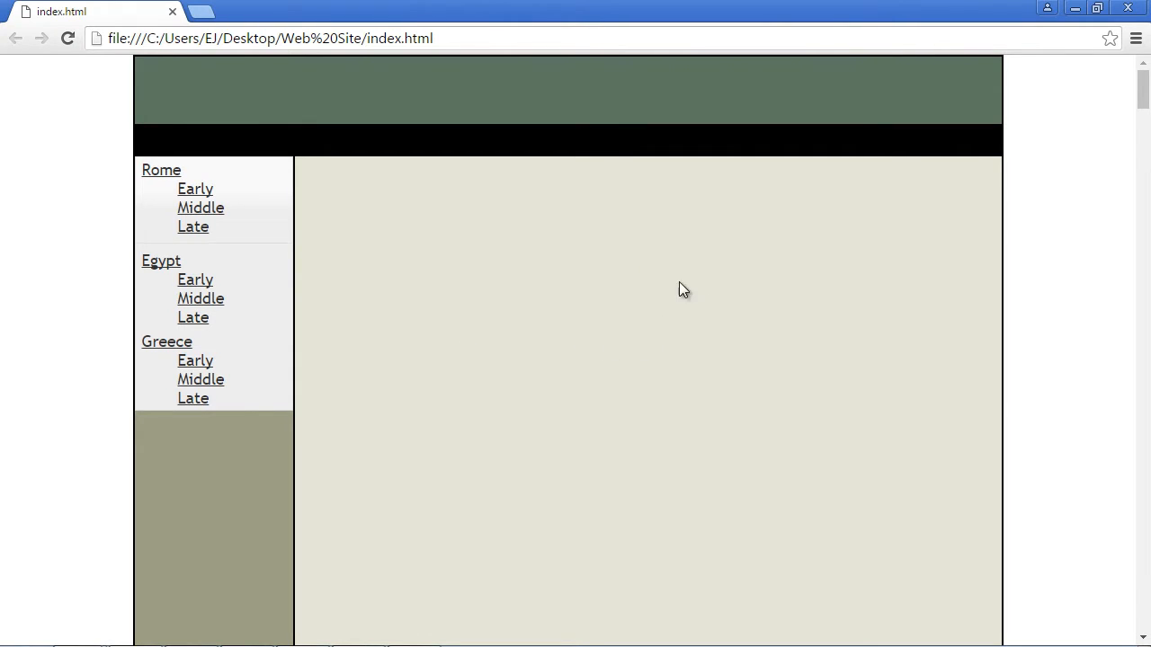
{"action": "mouse_move", "coordinate": [662, 280]}
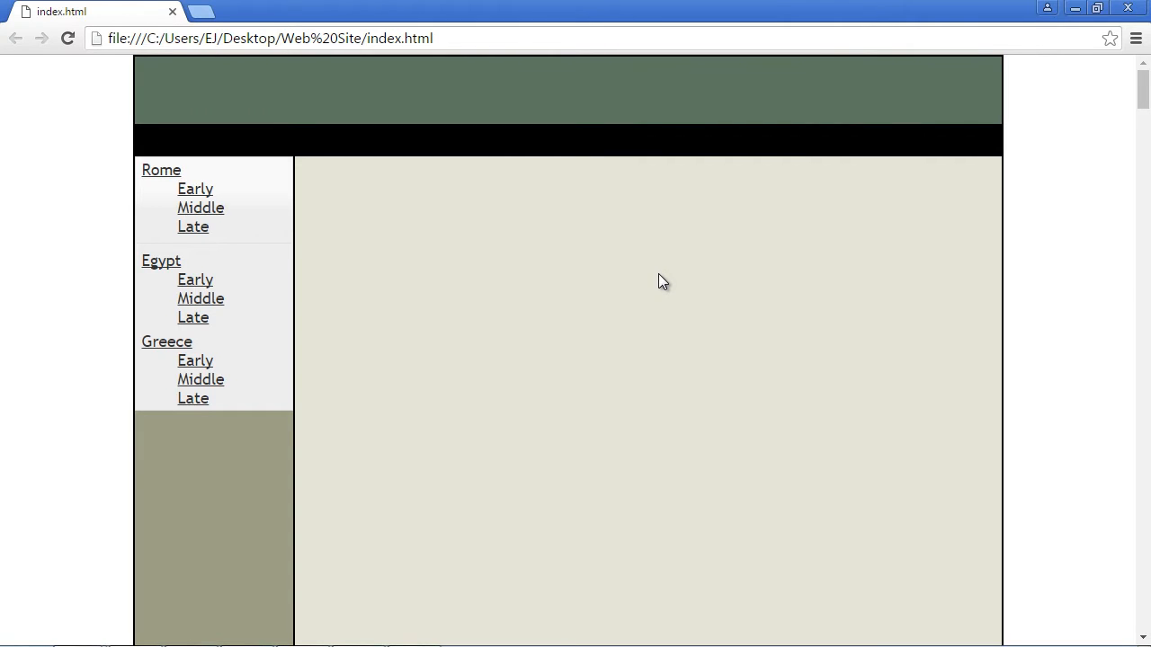
{"action": "mouse_move", "coordinate": [718, 259]}
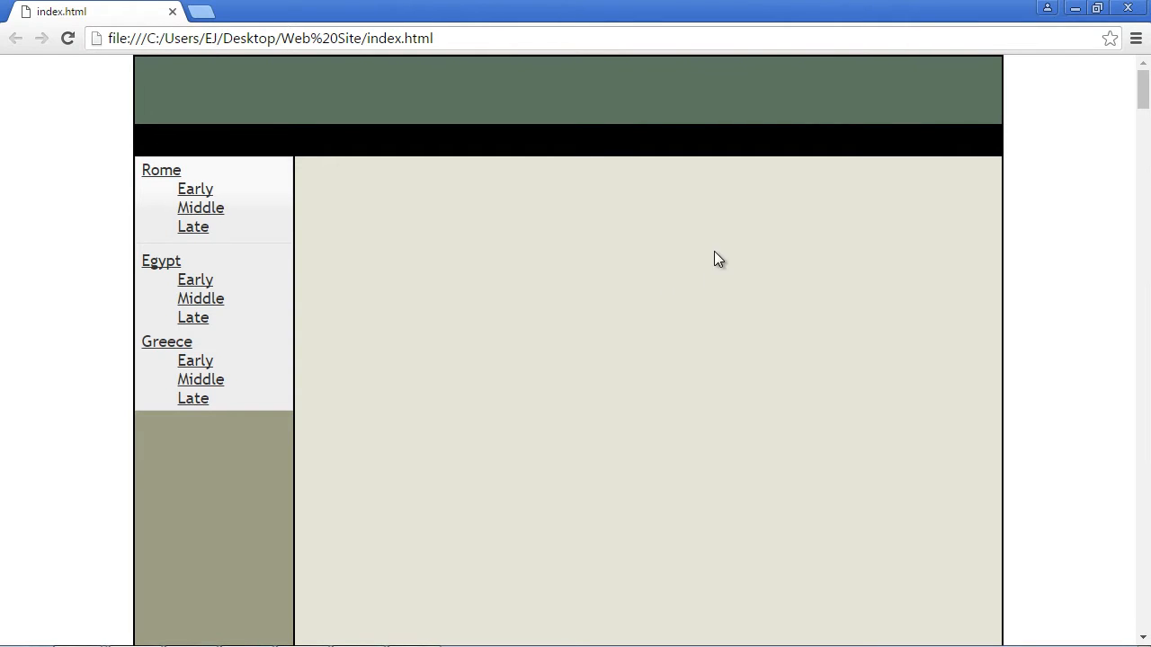
{"action": "mouse_move", "coordinate": [403, 474]}
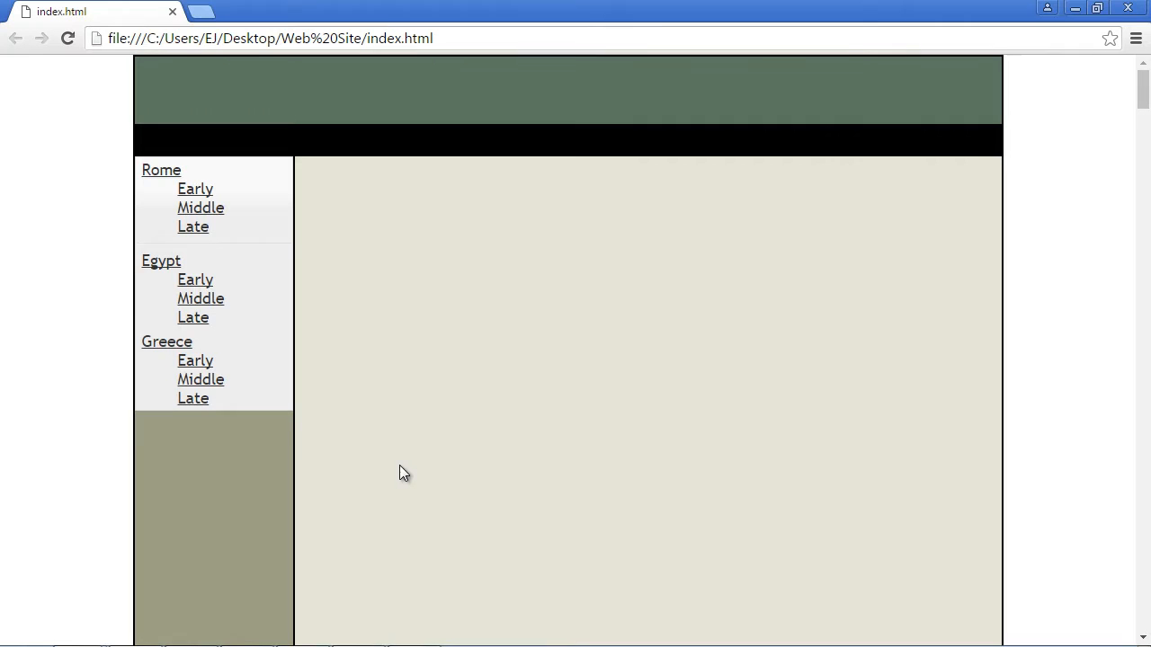
{"action": "mouse_move", "coordinate": [844, 342]}
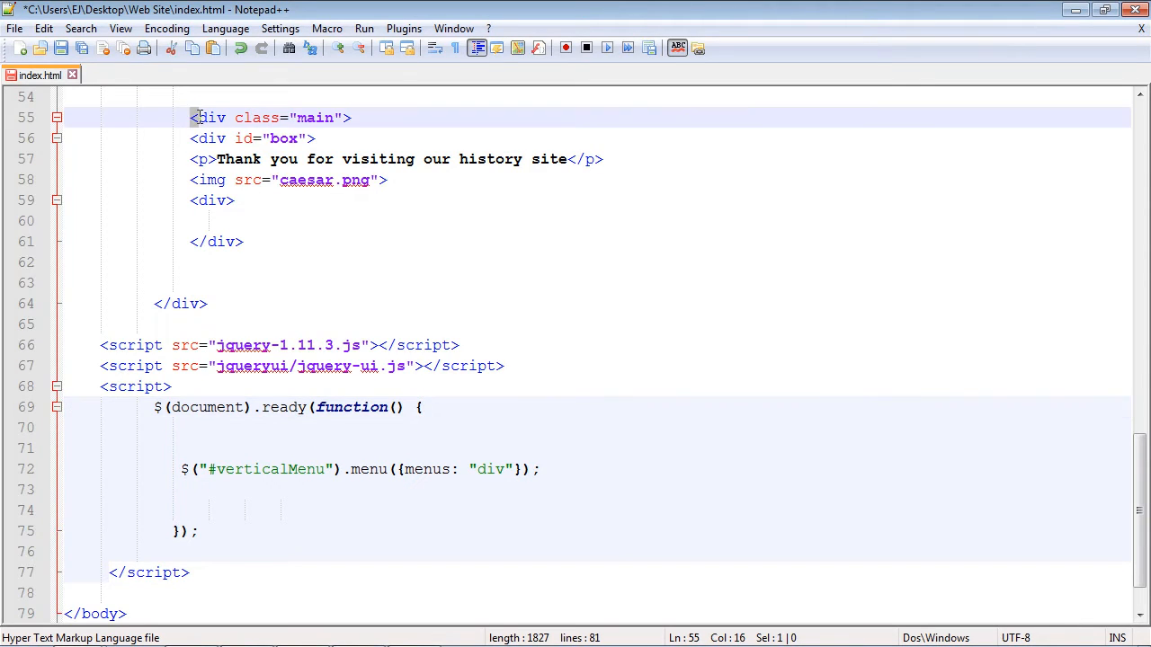
Step: Review the #box div with its thank-you paragraph and Caesar image, then save index.html
{"action": "left_click", "coordinate": [256, 241]}
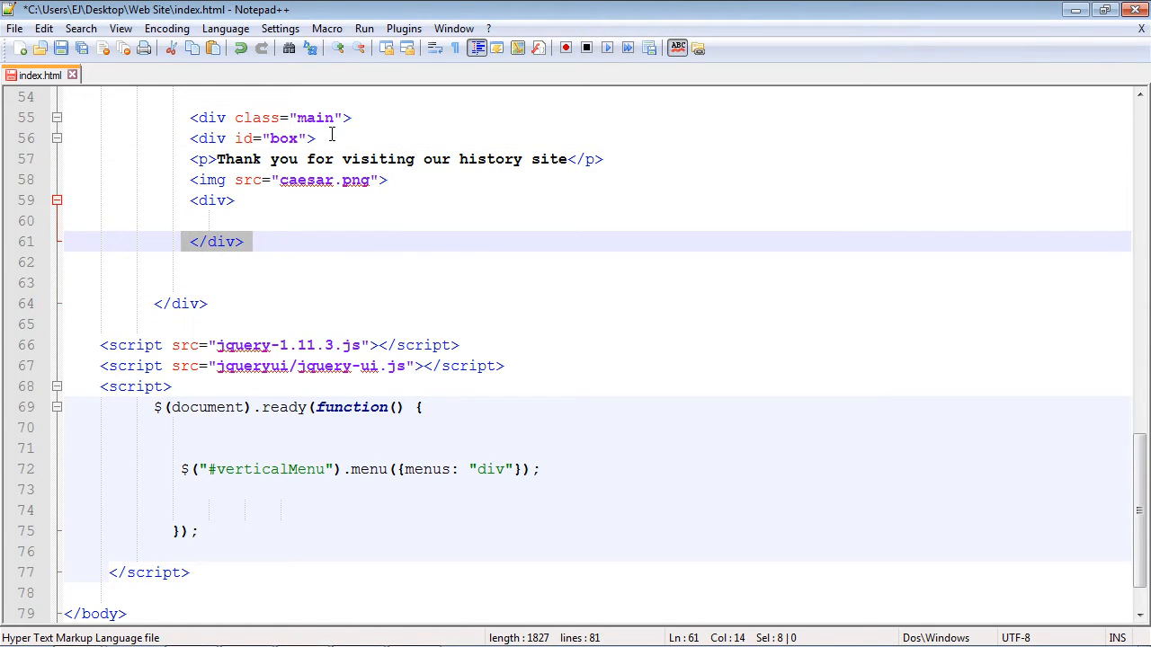
{"action": "left_click", "coordinate": [297, 137]}
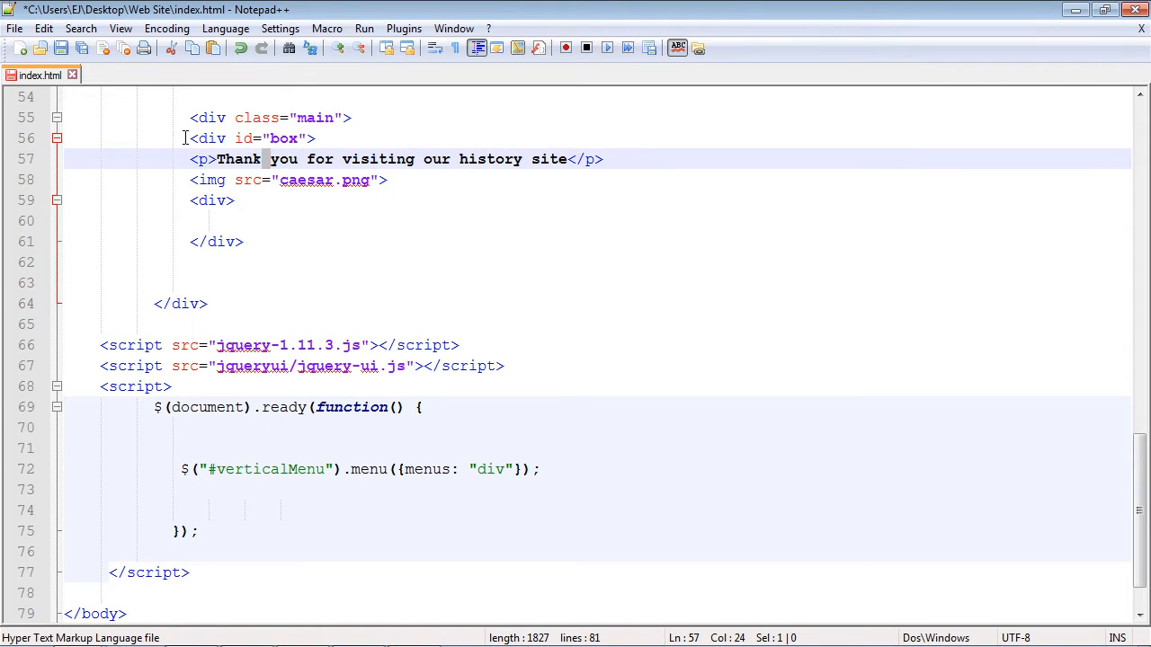
{"action": "left_click_drag", "start_coordinate": [189, 137], "coordinate": [323, 221]}
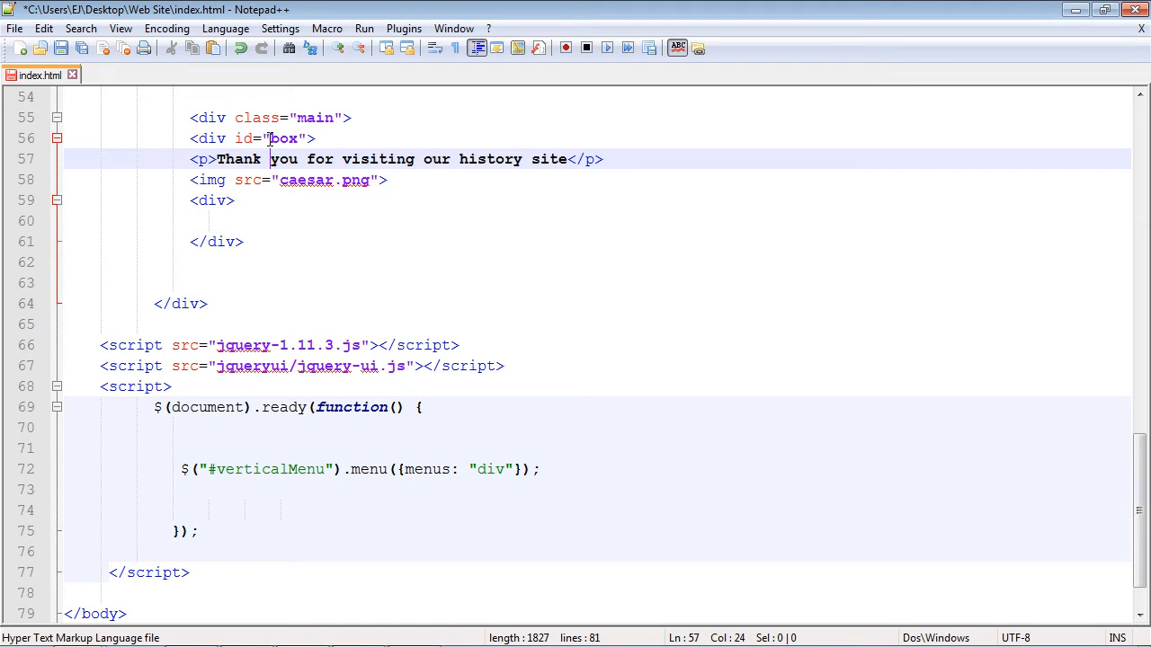
{"action": "double_click", "coordinate": [284, 137]}
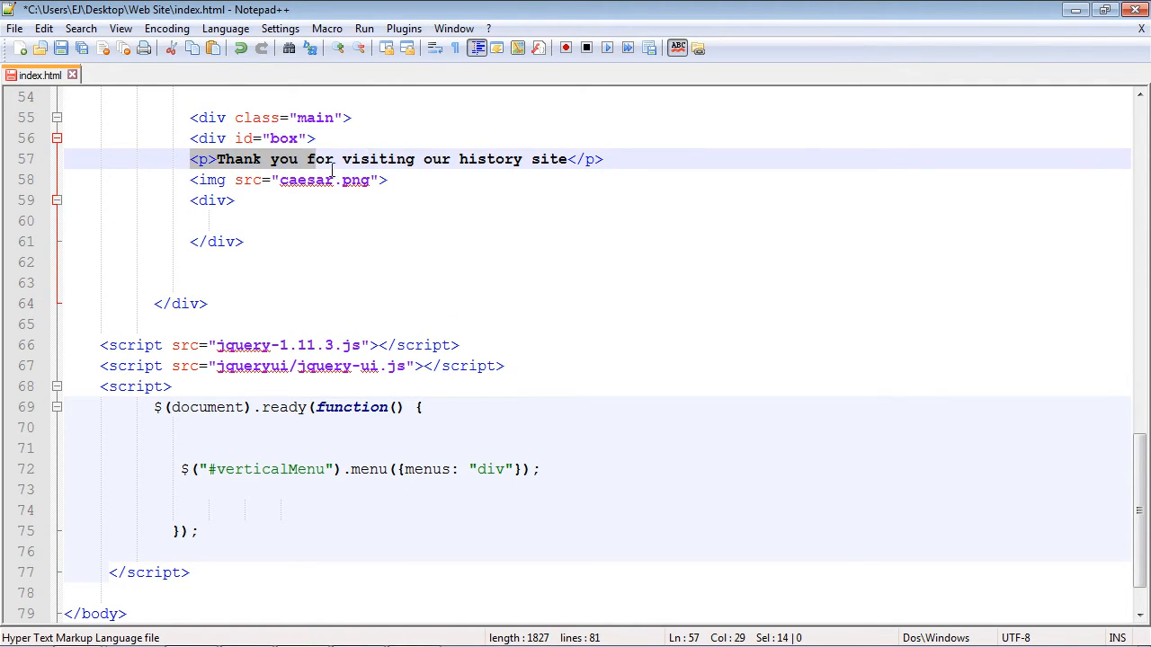
{"action": "left_click", "coordinate": [531, 158]}
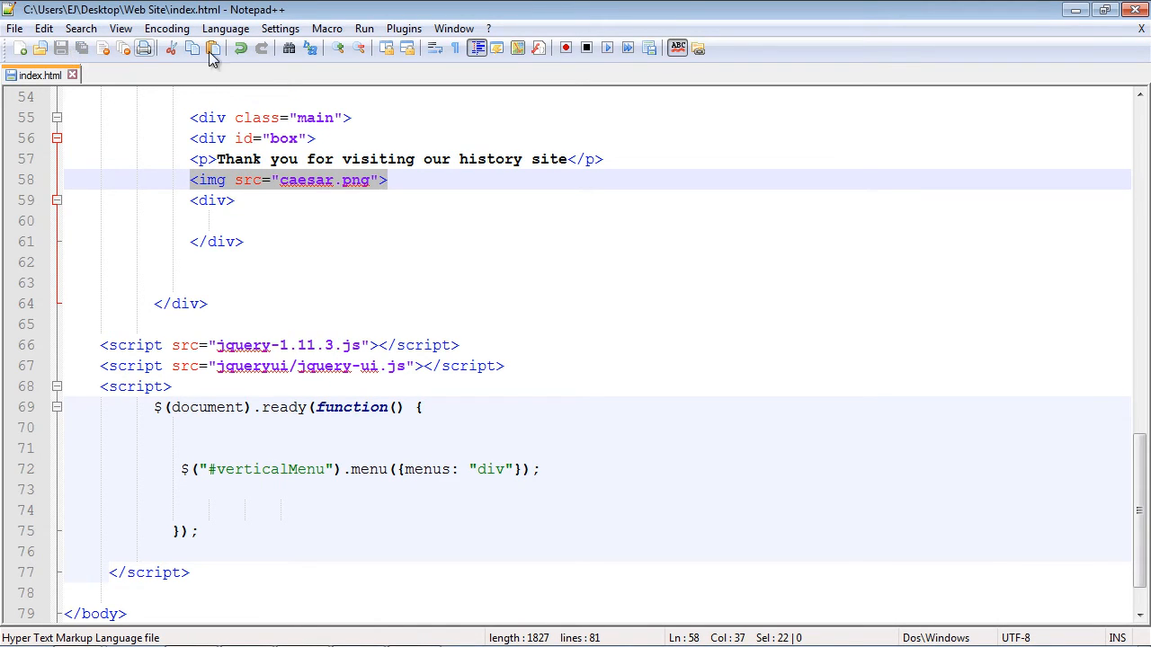
{"action": "left_click", "coordinate": [364, 29]}
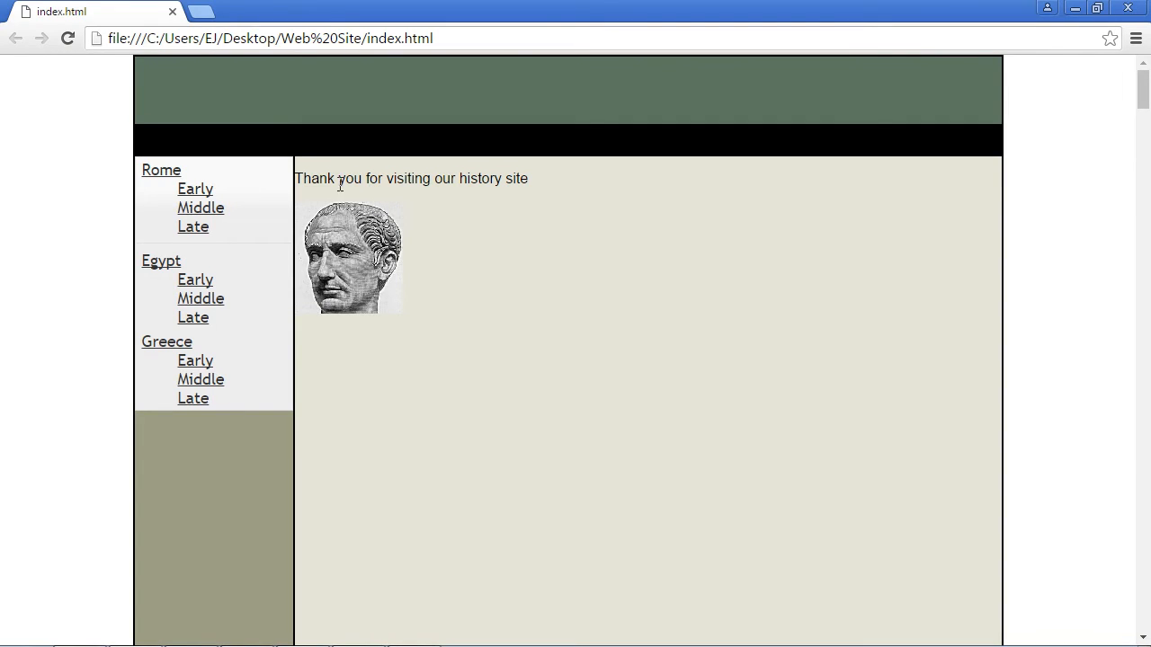
{"action": "mouse_move", "coordinate": [403, 212]}
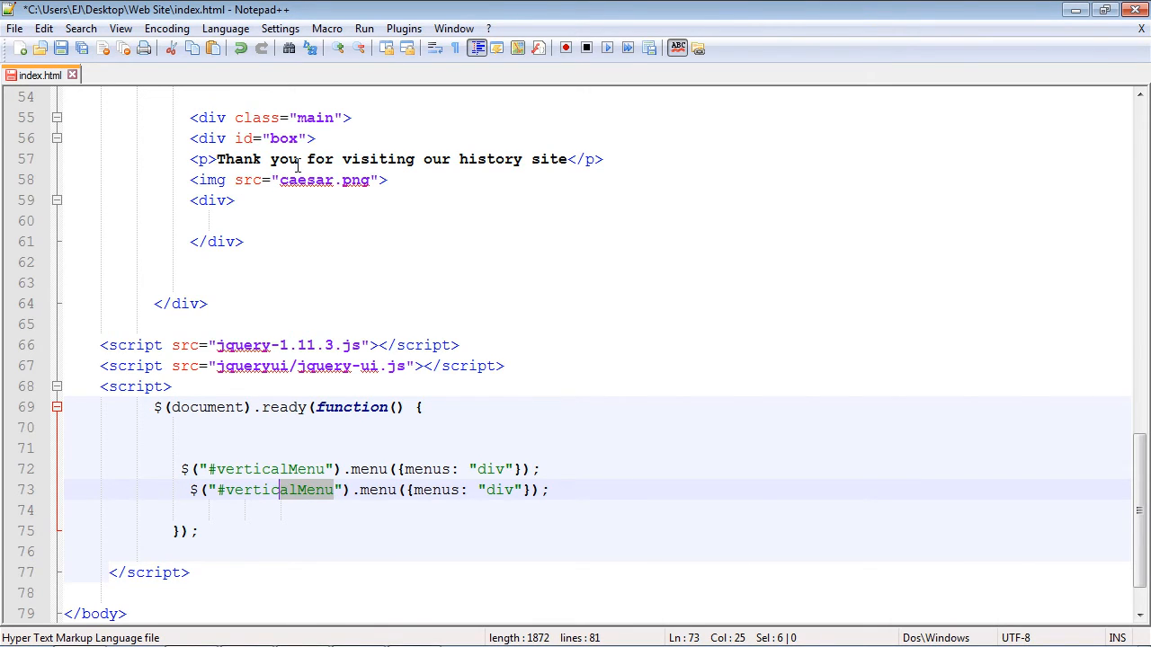
Step: Turn the copied verticalMenu line into a dialog call on #box
{"action": "left_click", "coordinate": [224, 489]}
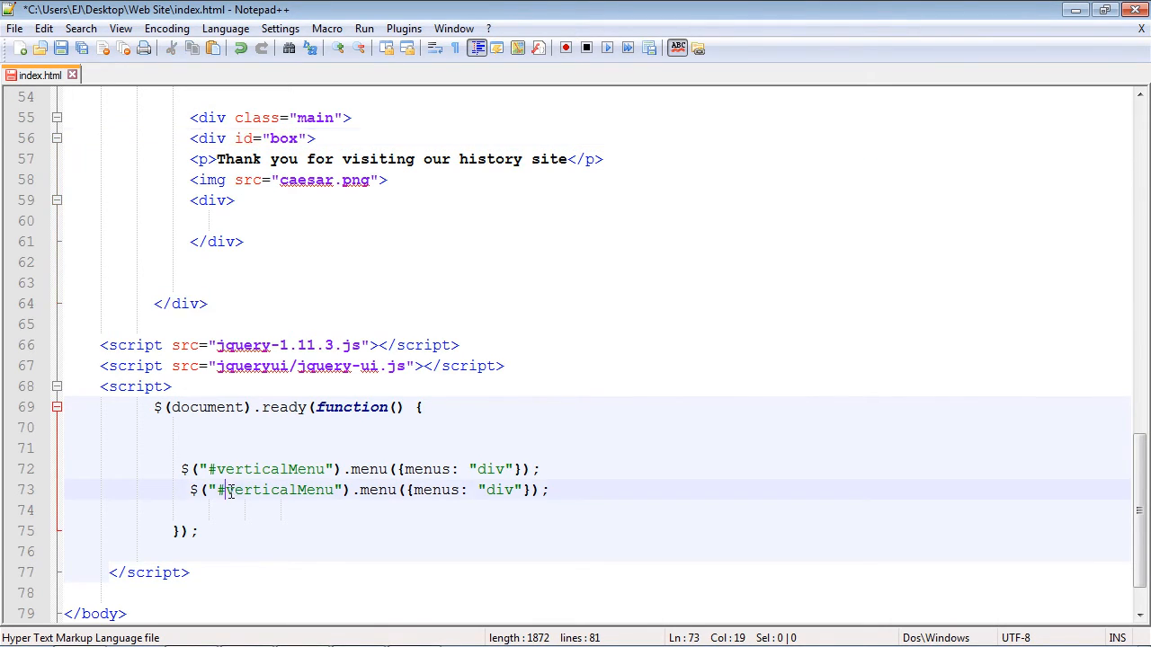
{"action": "double_click", "coordinate": [273, 489]}
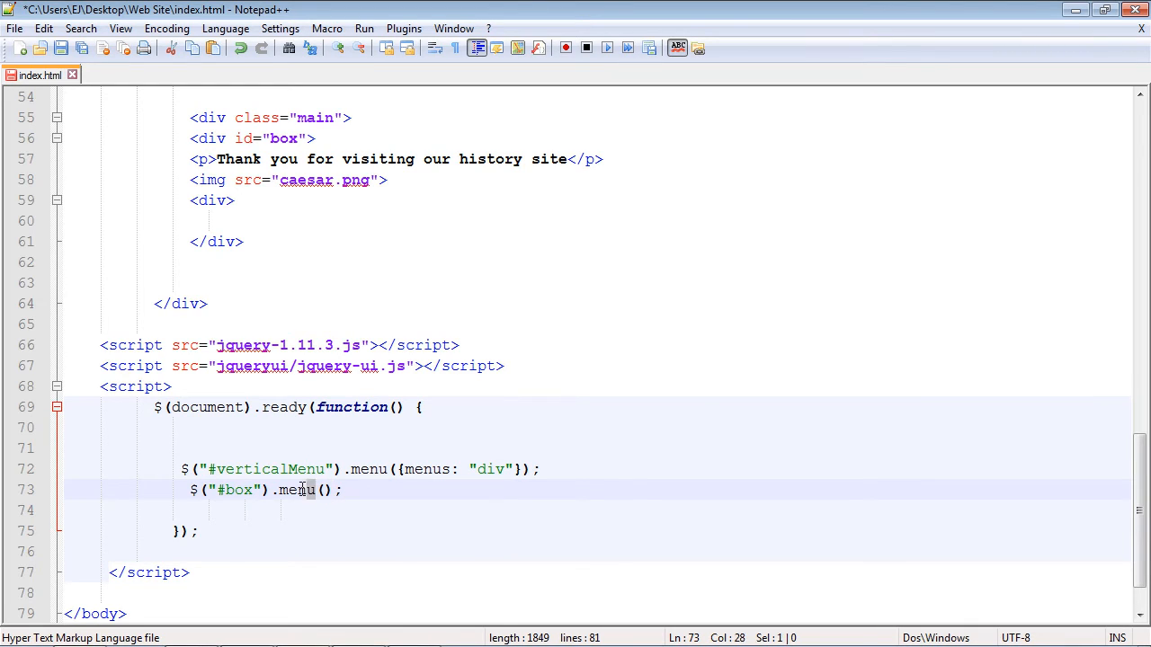
{"action": "double_click", "coordinate": [297, 489]}
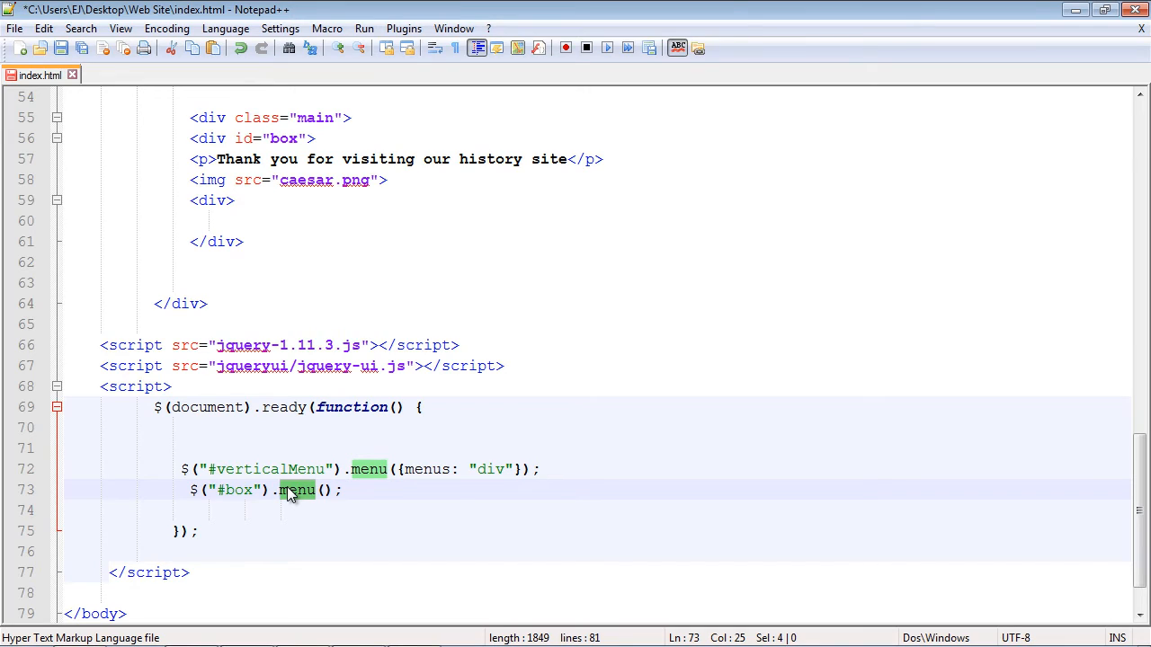
{"action": "type", "text": "dial"}
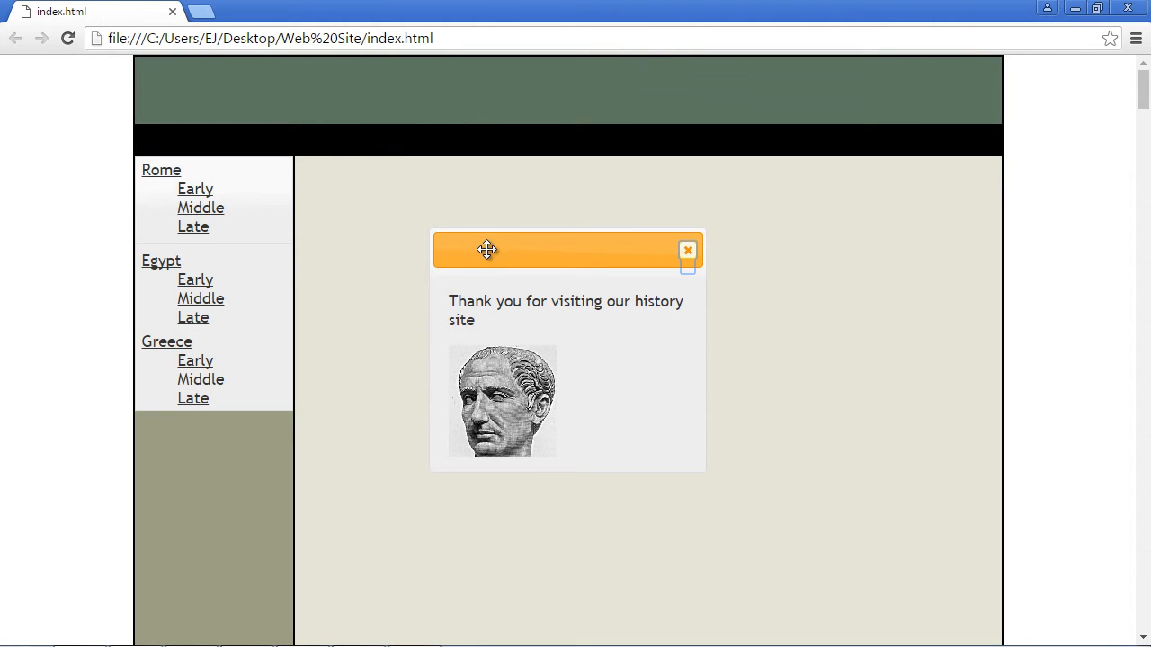
Step: Drag the thank-you dialog by its title bar to several spots on the page
{"action": "left_click_drag", "start_coordinate": [487, 248], "coordinate": [374, 252]}
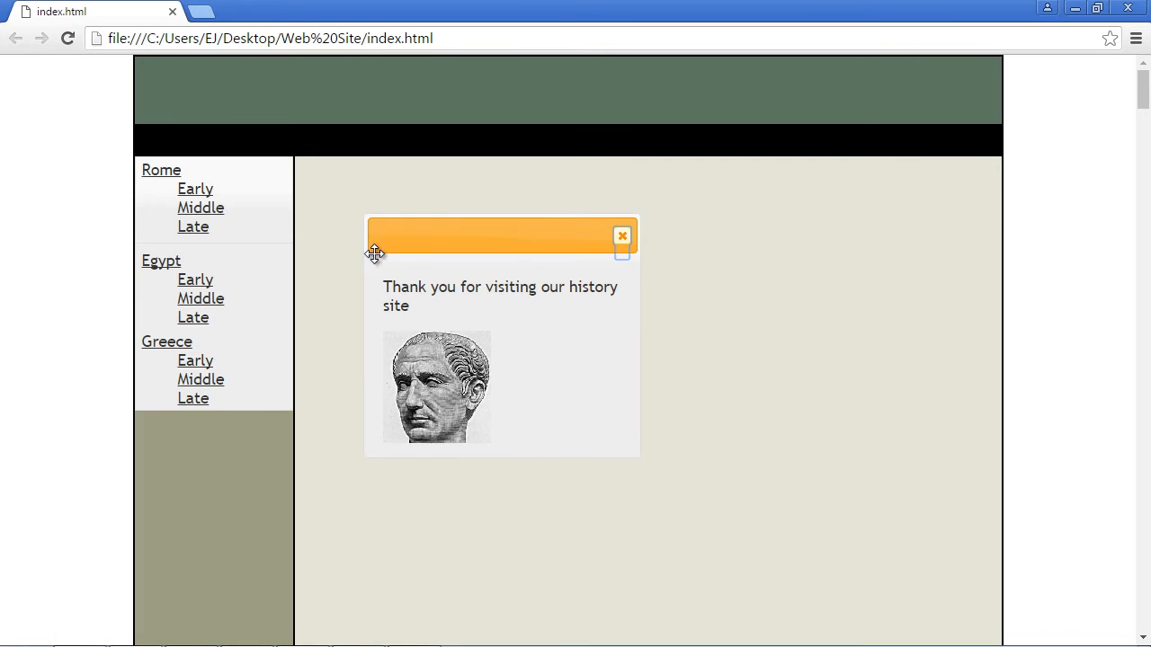
{"action": "left_click_drag", "start_coordinate": [502, 234], "coordinate": [594, 220]}
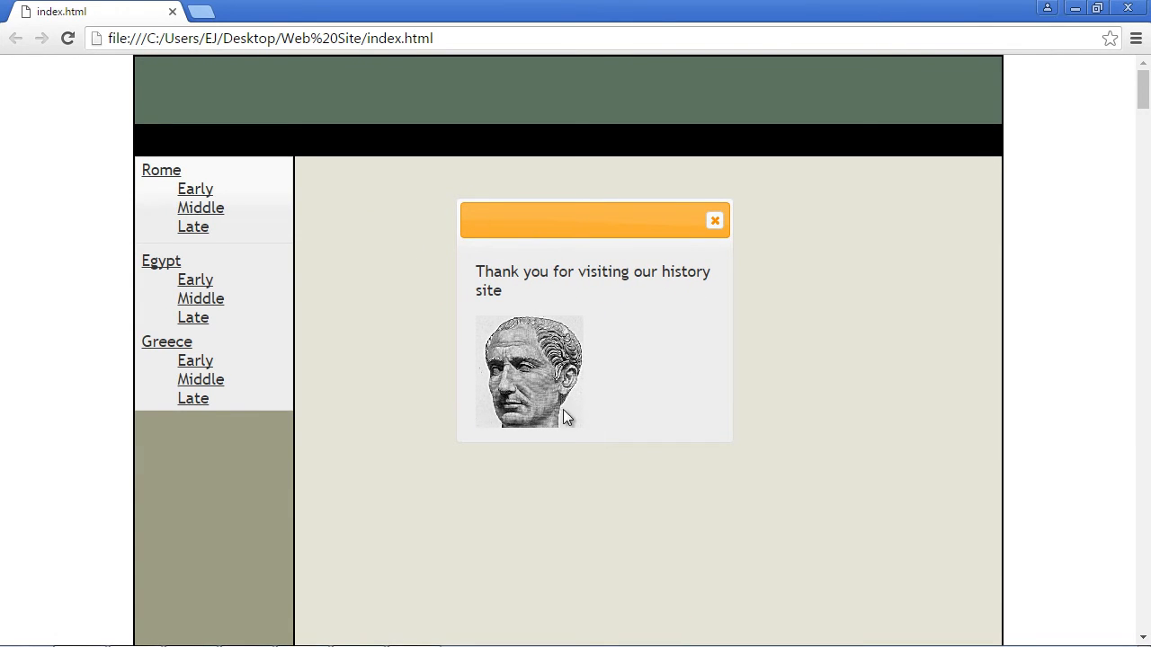
{"action": "mouse_move", "coordinate": [536, 309]}
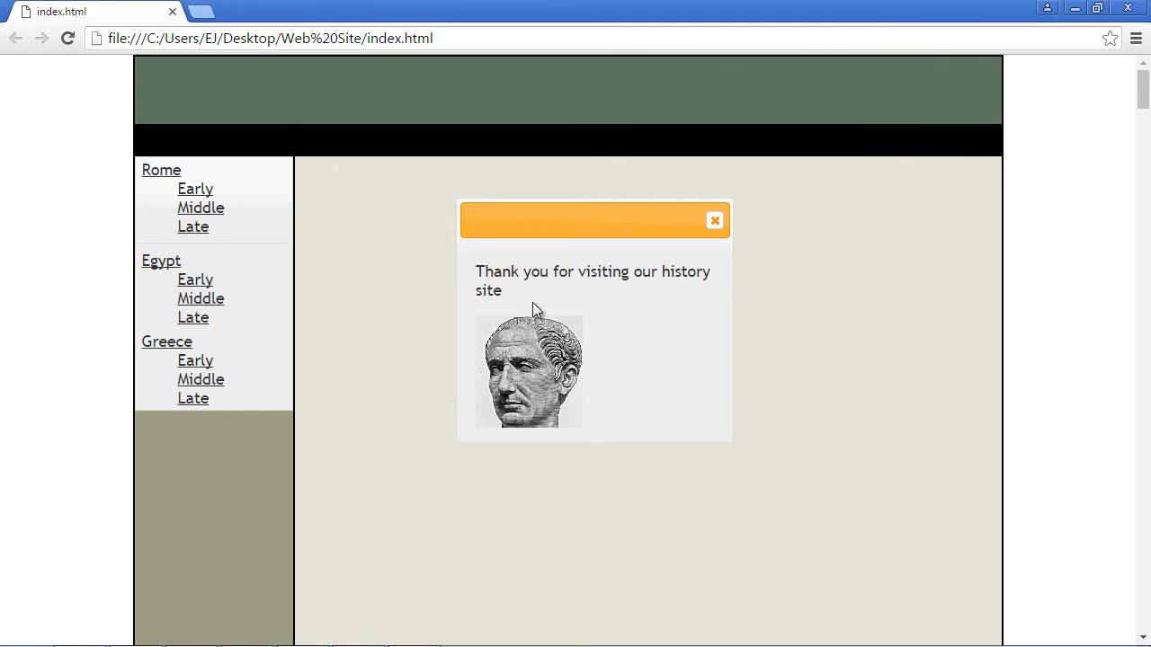
{"action": "mouse_move", "coordinate": [378, 226]}
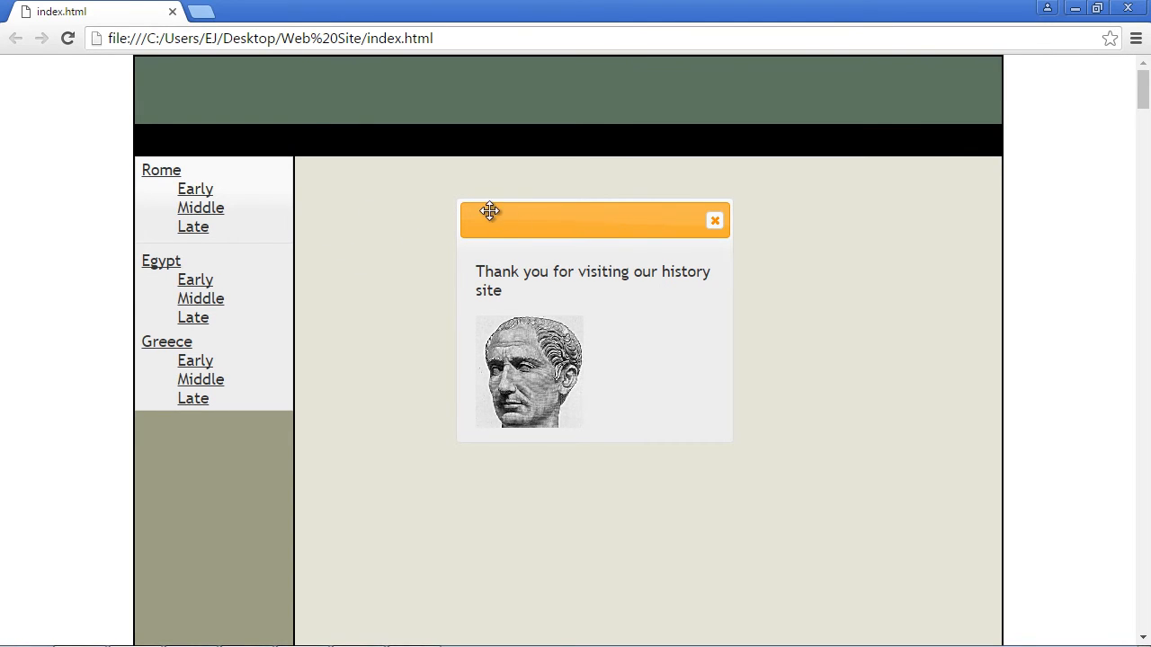
{"action": "mouse_move", "coordinate": [597, 264]}
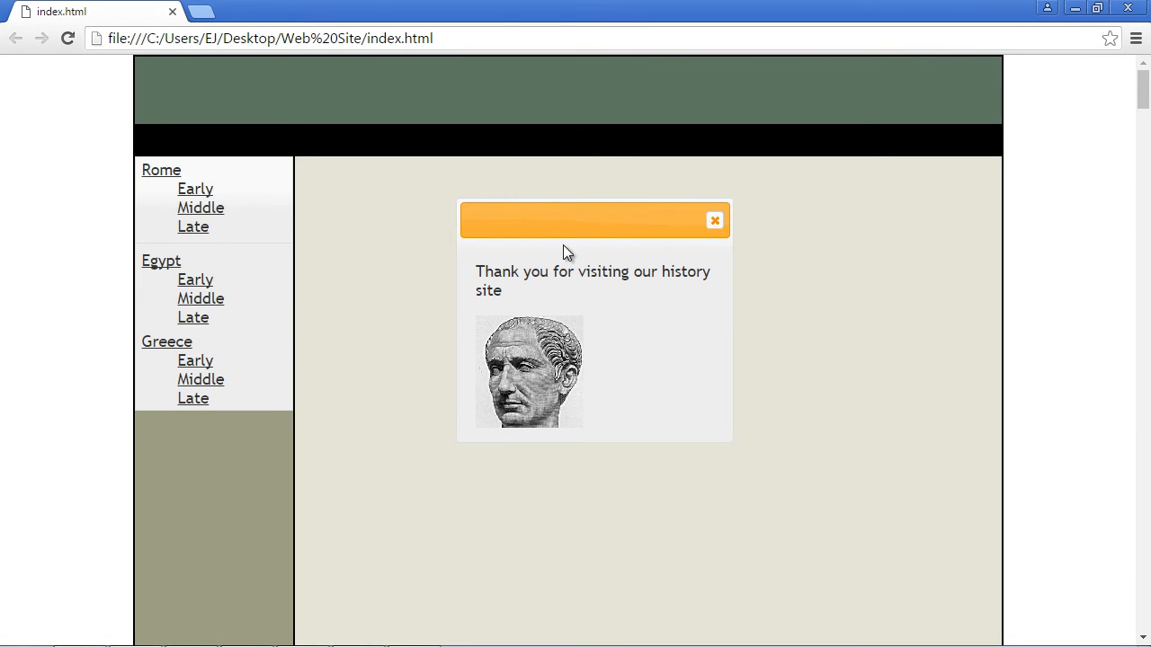
{"action": "mouse_move", "coordinate": [489, 363]}
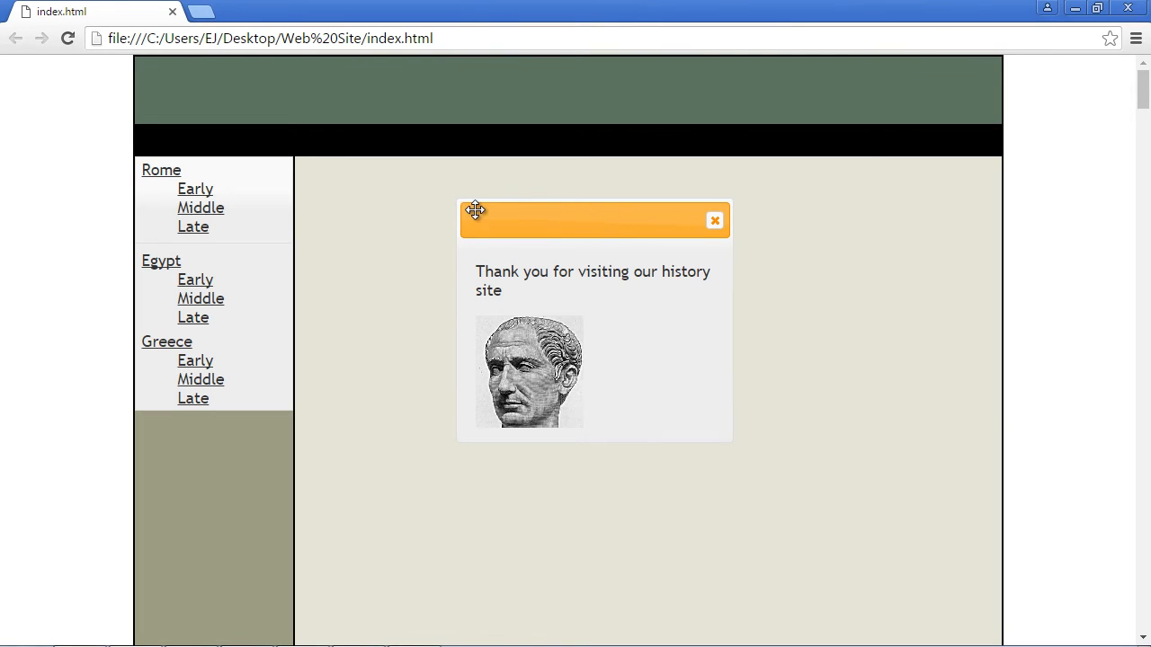
{"action": "left_click_drag", "start_coordinate": [474, 208], "coordinate": [482, 230]}
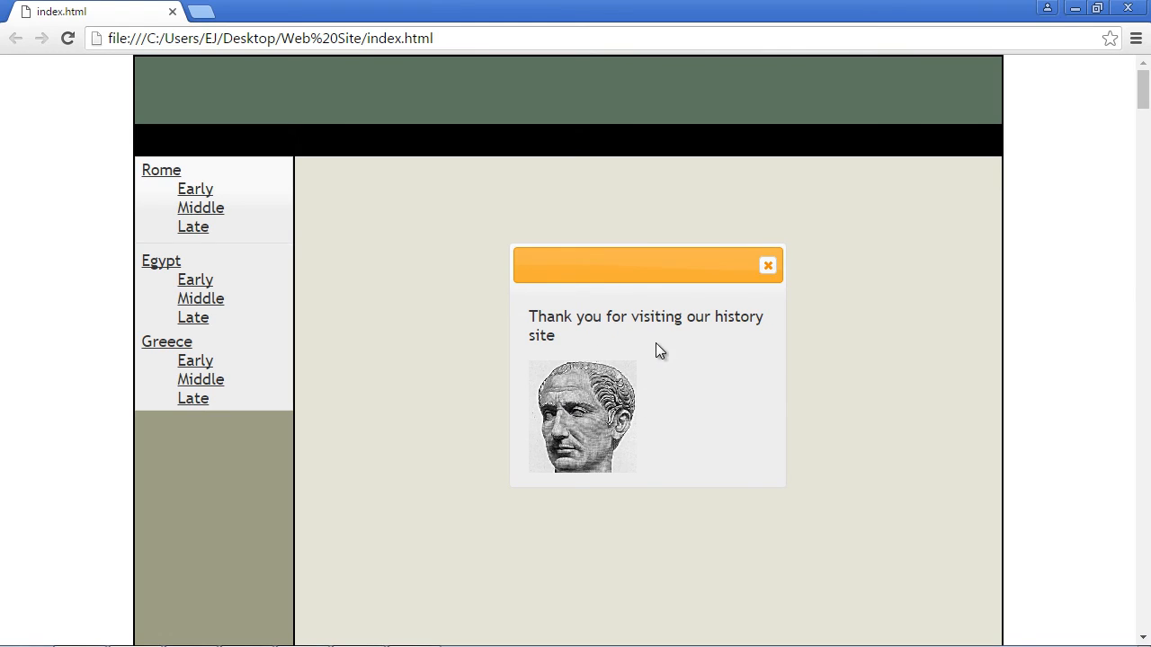
{"action": "mouse_move", "coordinate": [76, 72]}
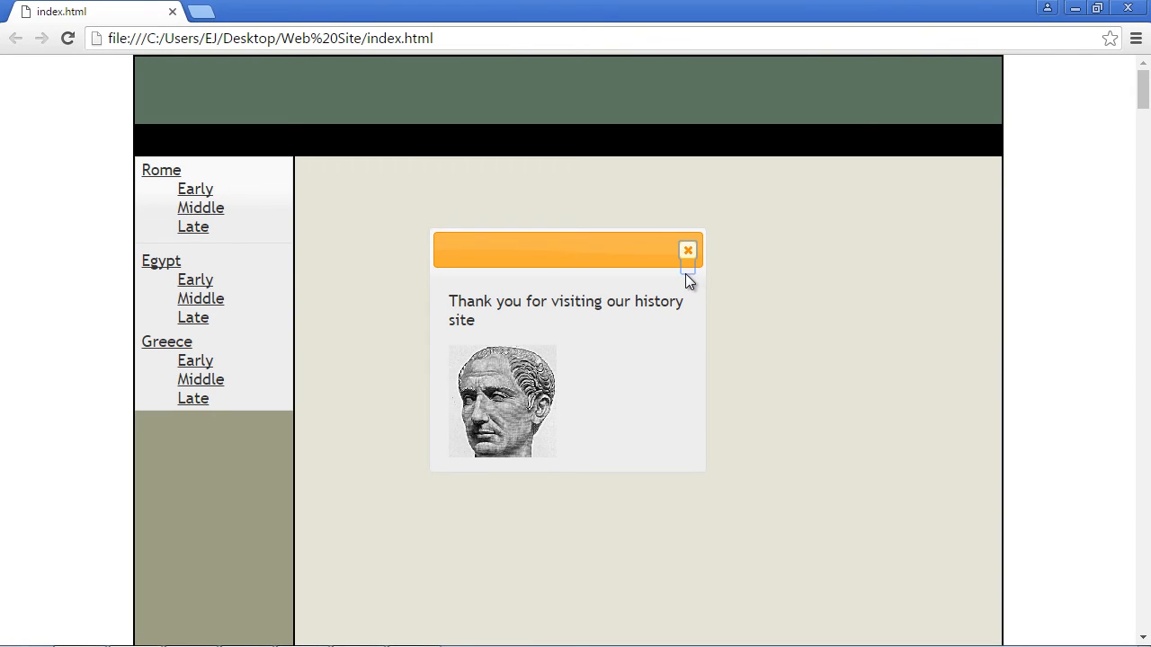
{"action": "mouse_move", "coordinate": [687, 255]}
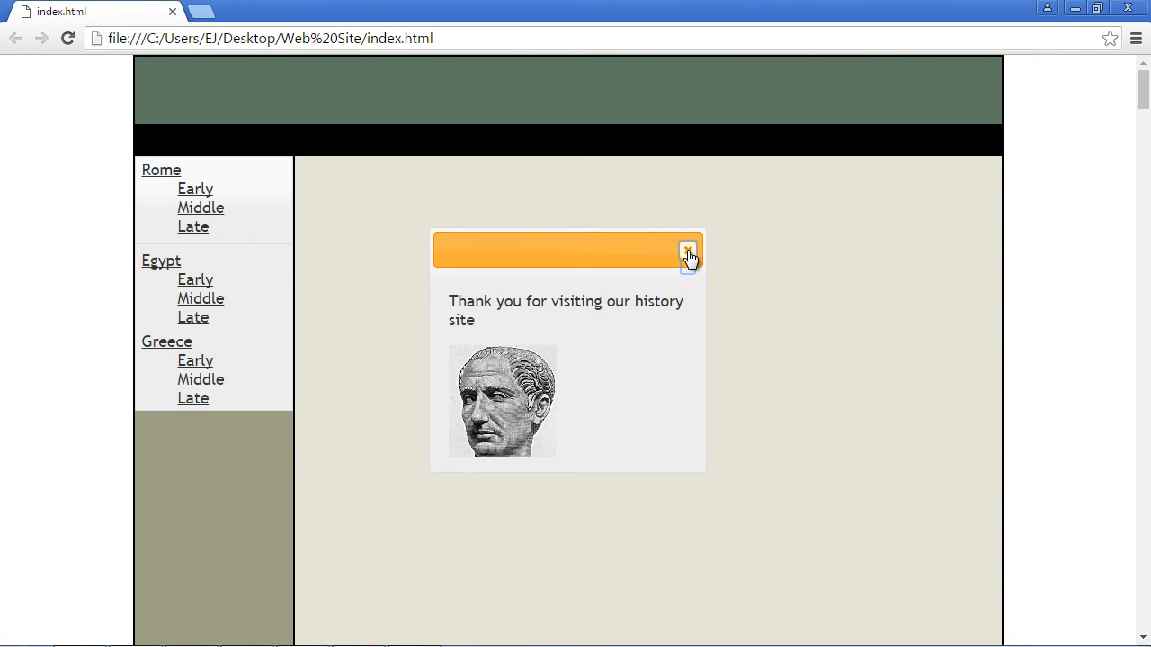
{"action": "mouse_move", "coordinate": [692, 273]}
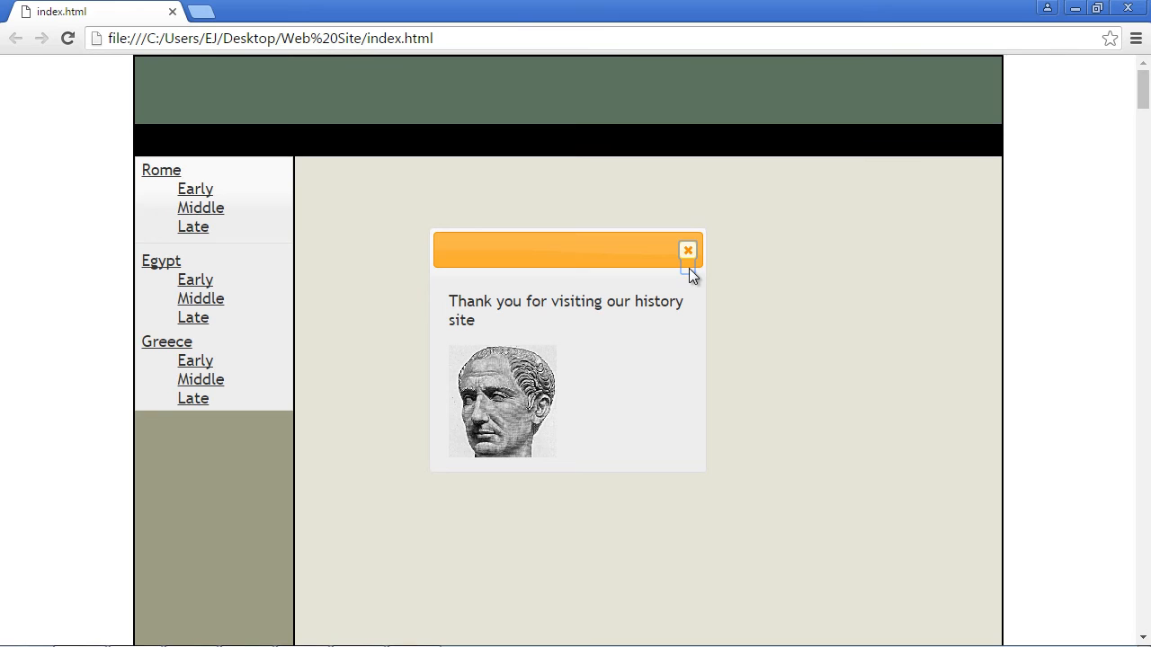
{"action": "mouse_move", "coordinate": [683, 285]}
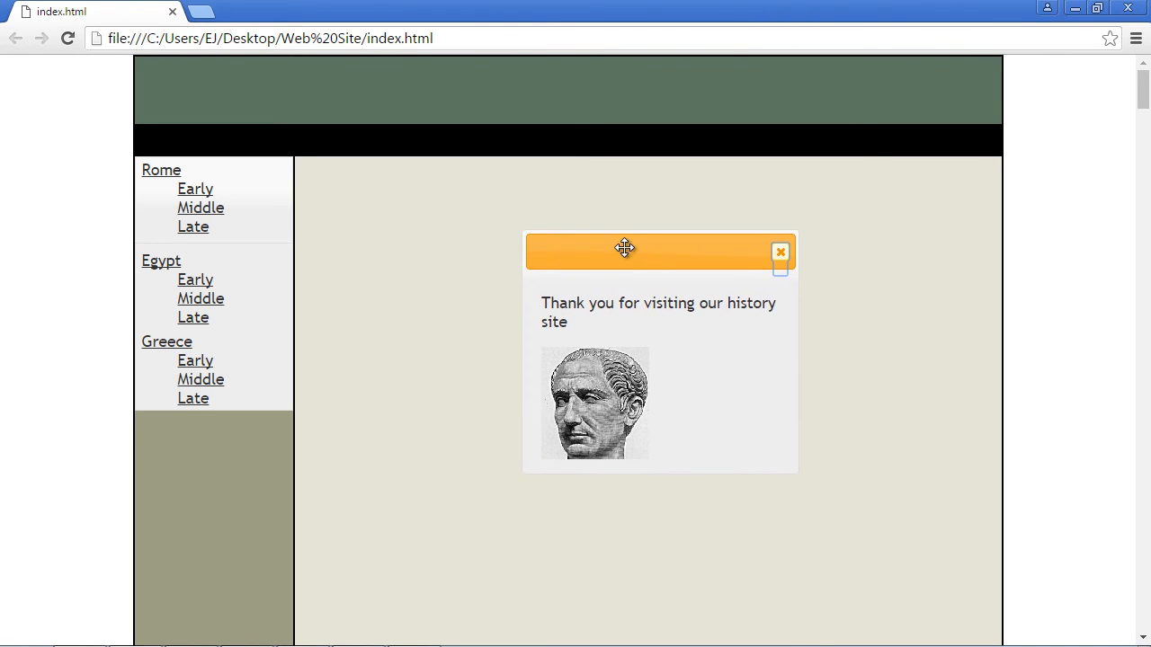
{"action": "left_click_drag", "start_coordinate": [624, 248], "coordinate": [518, 252]}
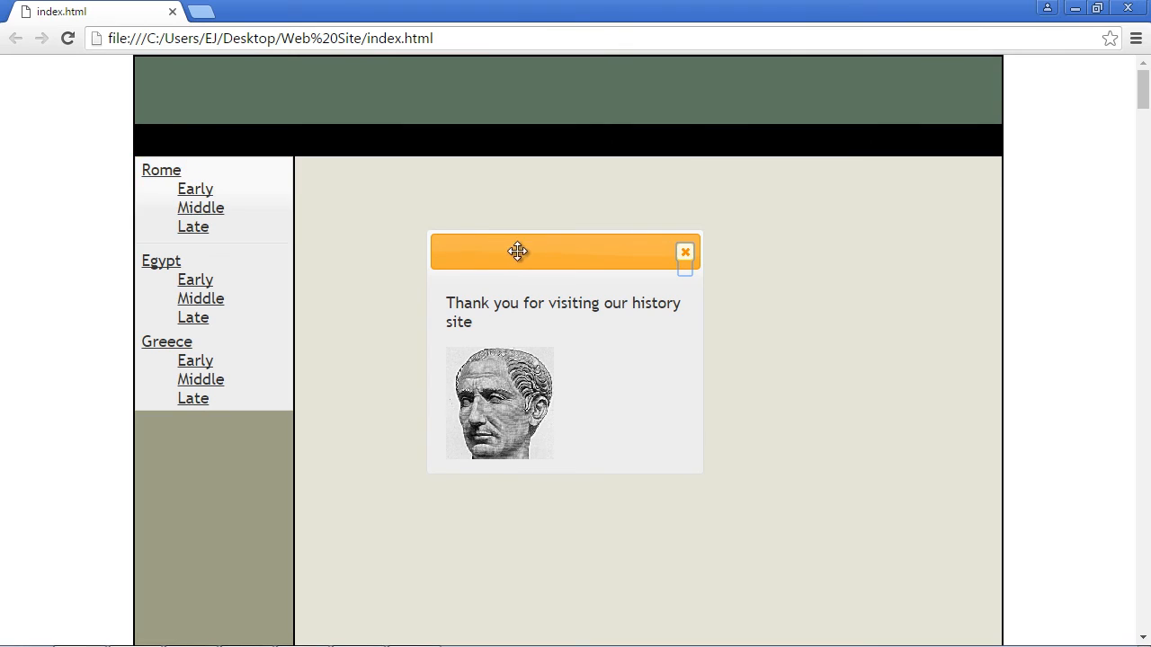
{"action": "left_click_drag", "start_coordinate": [518, 252], "coordinate": [440, 281]}
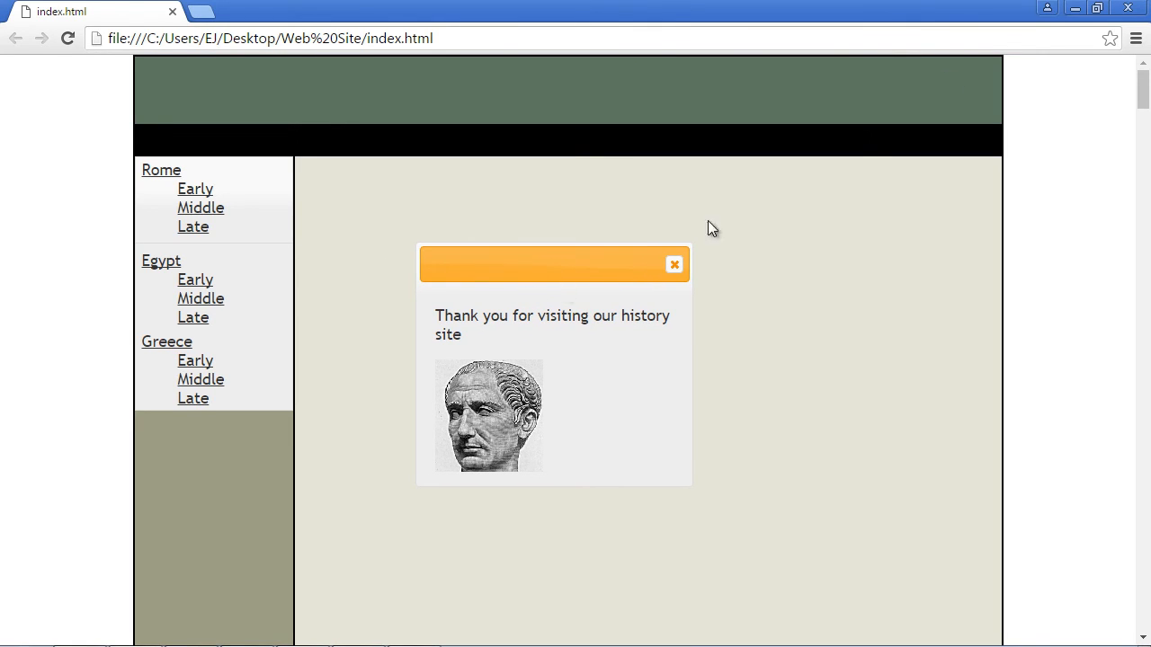
{"action": "mouse_move", "coordinate": [1129, 7]}
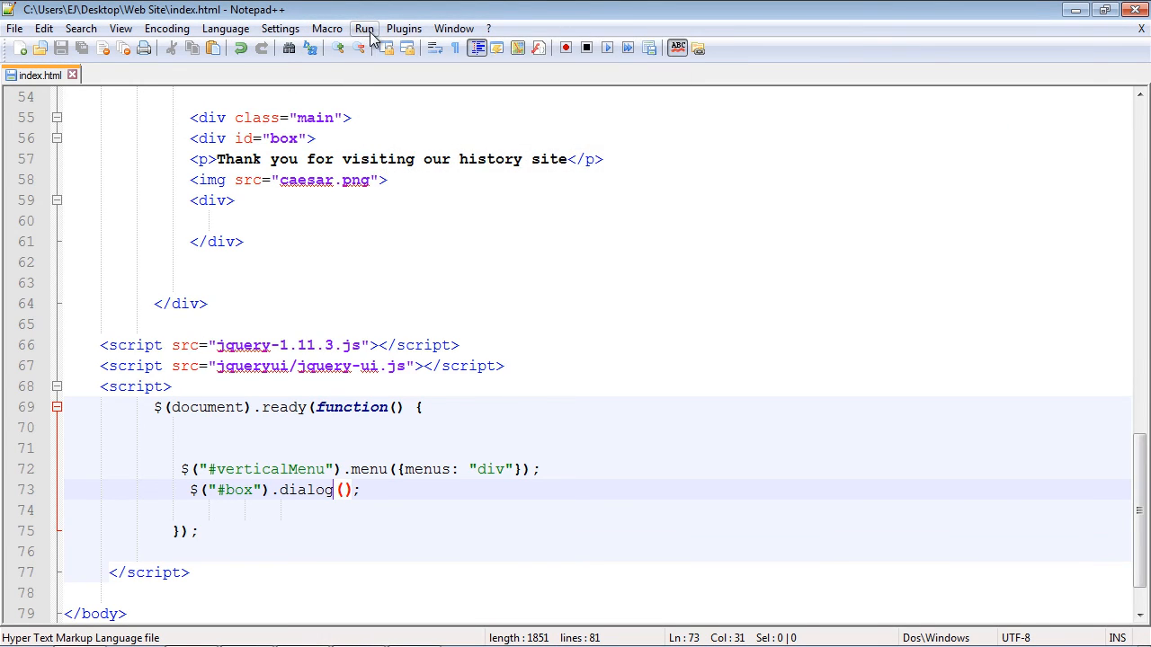
Step: Launch the page in Internet Explorer, view the dialog full screen, then close the browser
{"action": "left_click", "coordinate": [363, 29]}
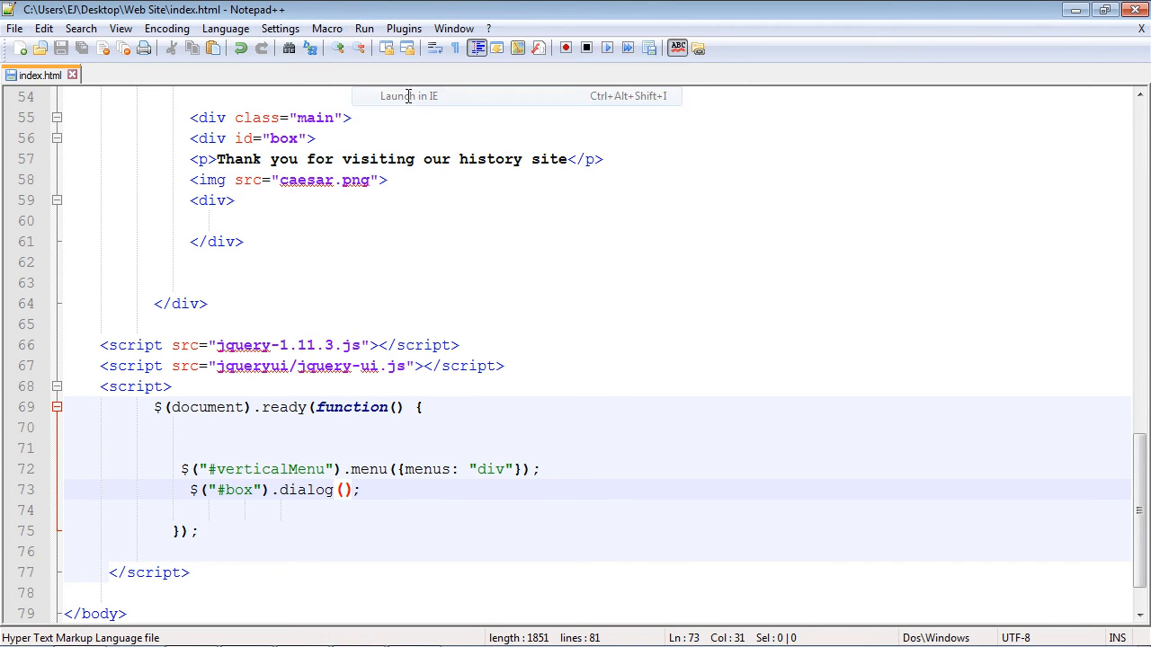
{"action": "left_click", "coordinate": [408, 95]}
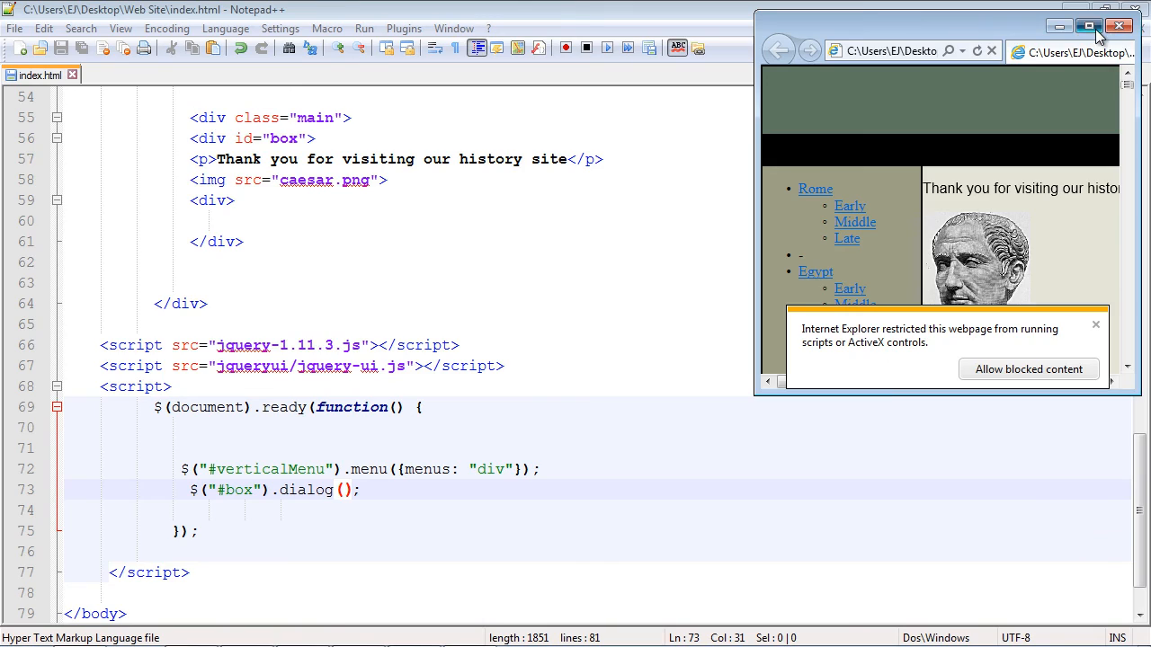
{"action": "left_click", "coordinate": [1090, 25]}
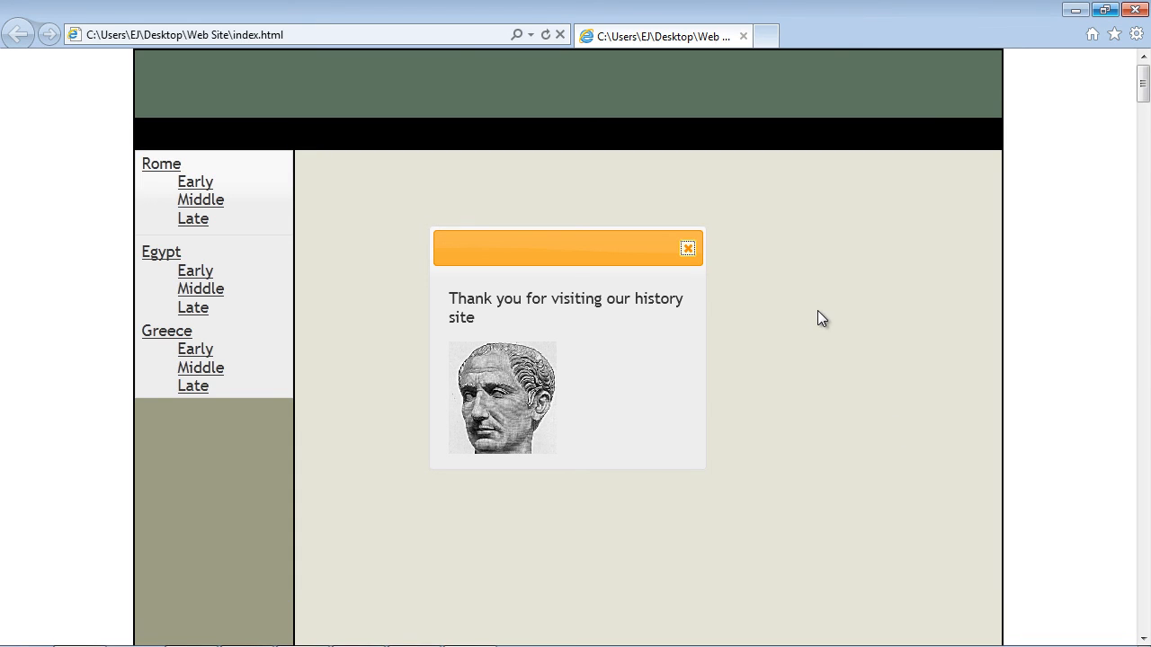
{"action": "mouse_move", "coordinate": [615, 250]}
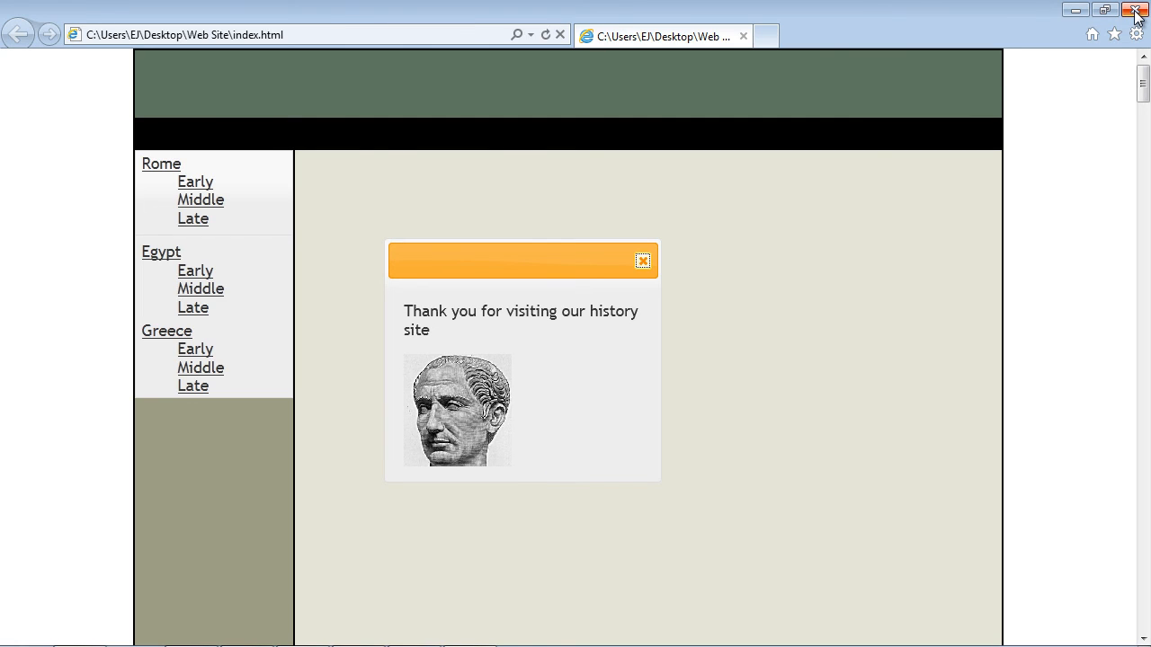
{"action": "left_click", "coordinate": [363, 28]}
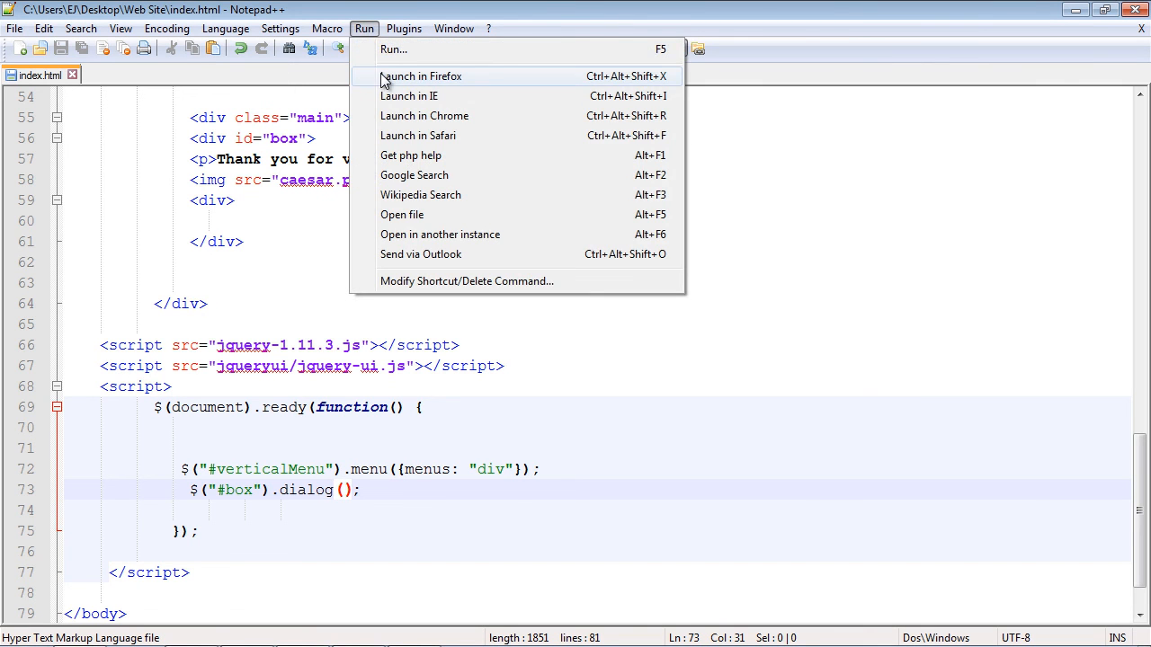
{"action": "left_click", "coordinate": [421, 75]}
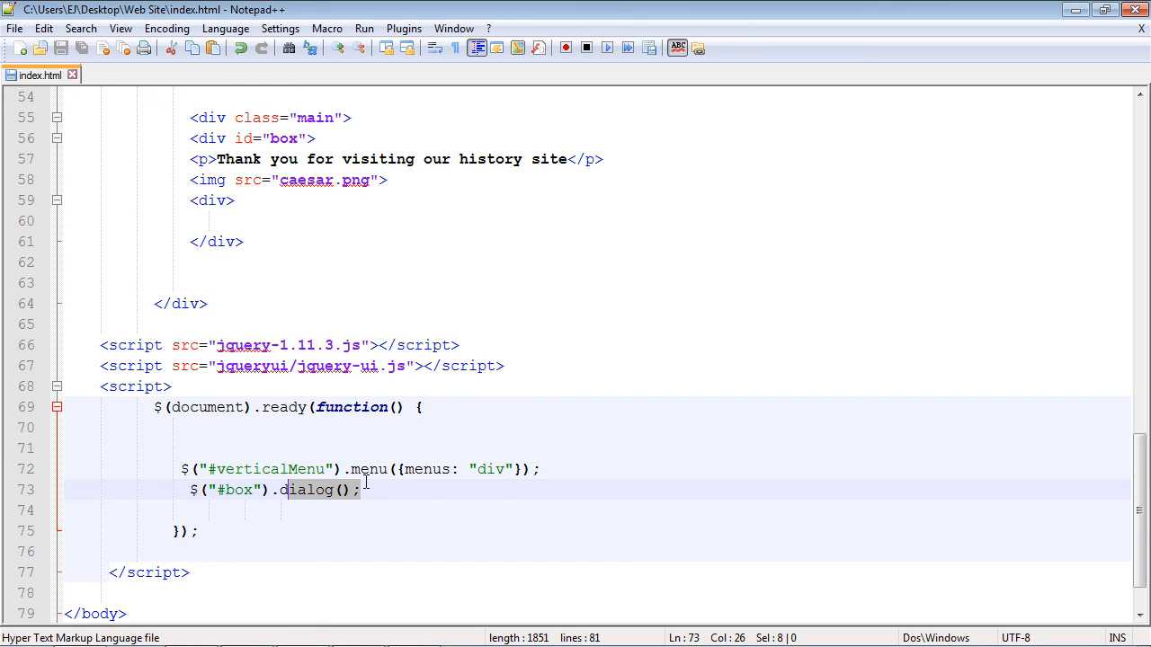
{"action": "mouse_move", "coordinate": [340, 459]}
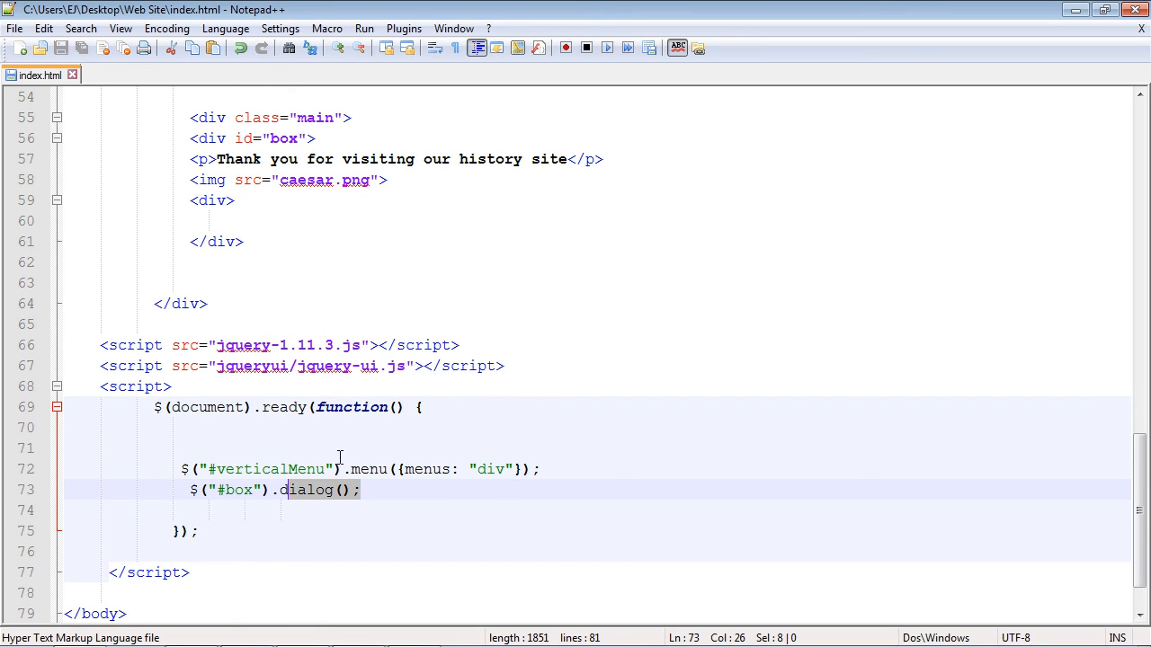